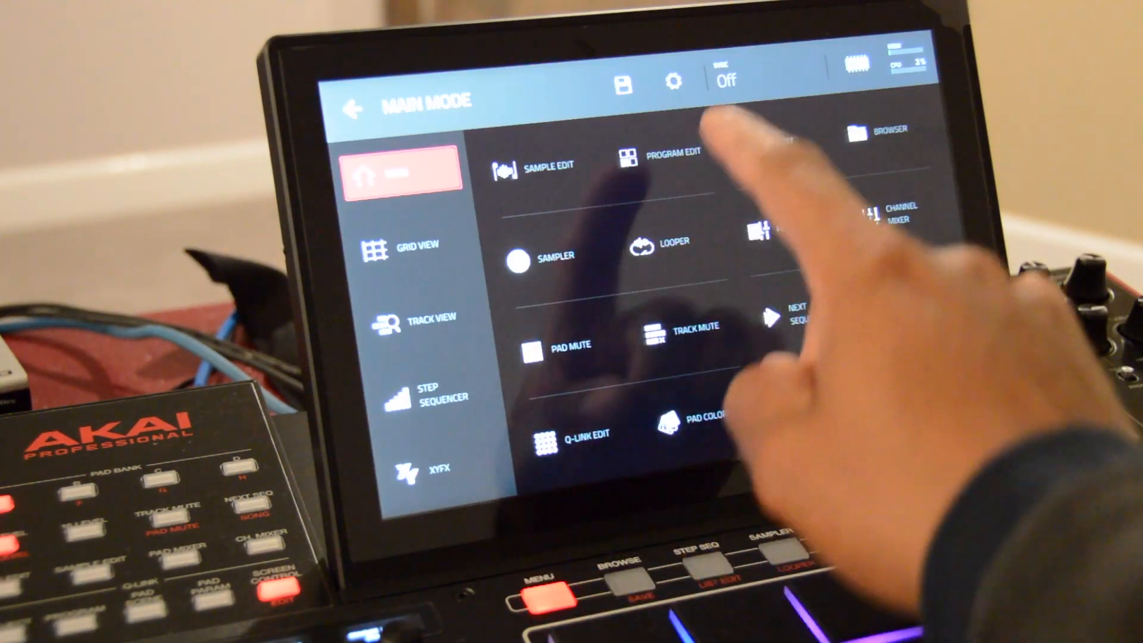
On the MPC, open Preferences > Sync and open the Receive sync-source dropdown
{"action": "left_click", "coordinate": [672, 82]}
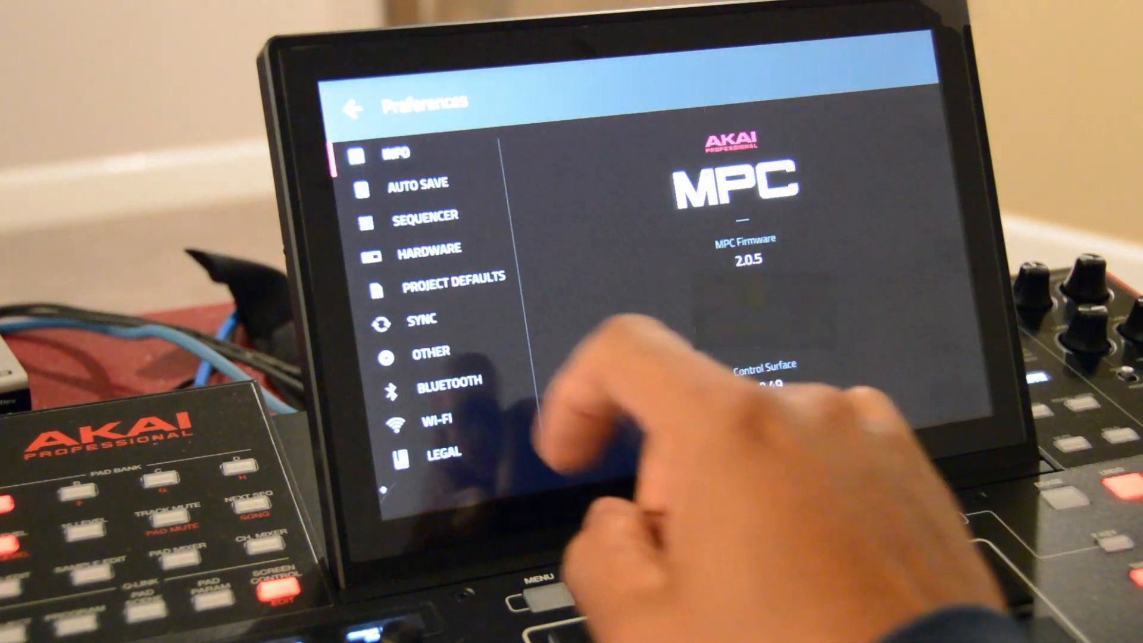
{"action": "left_click", "coordinate": [422, 321]}
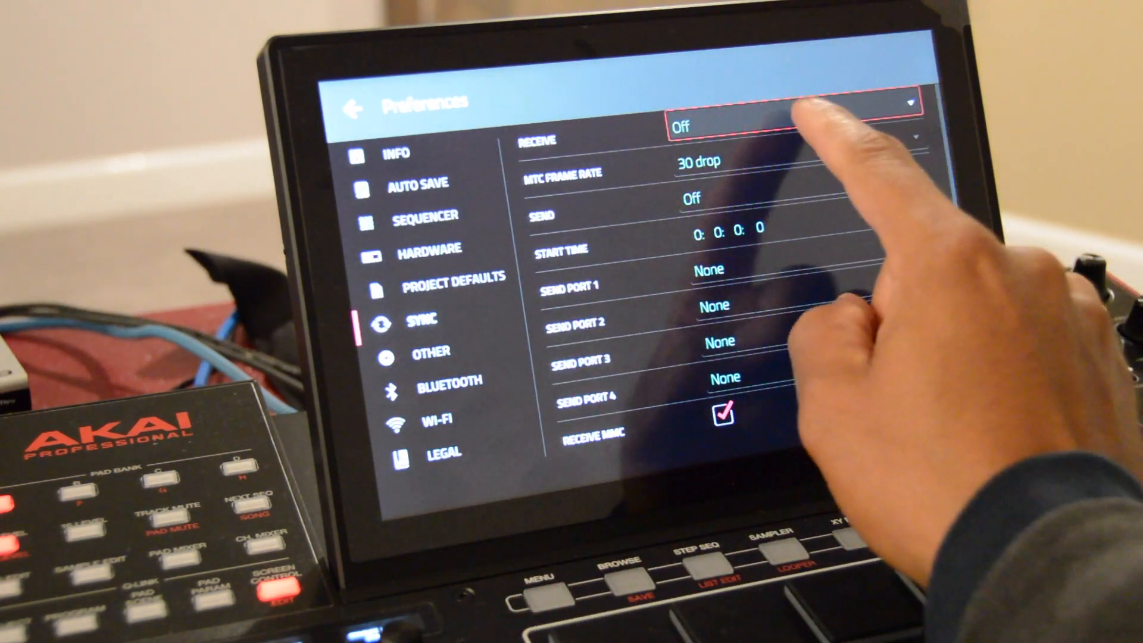
{"action": "left_click", "coordinate": [787, 123]}
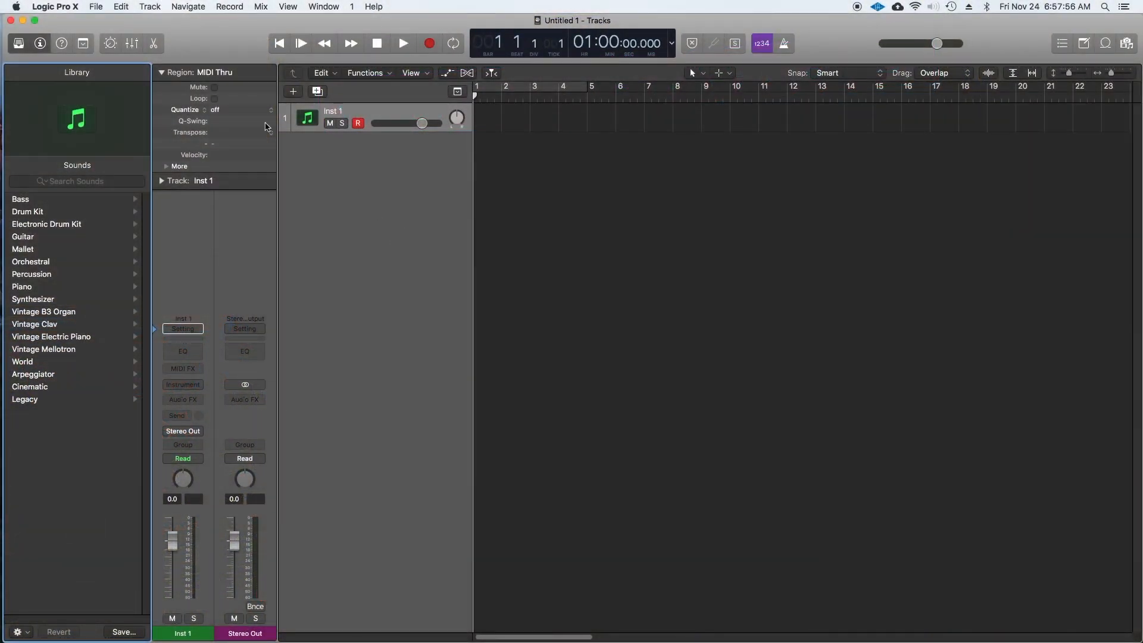
Open Logic Pro X's MIDI preferences from the application menu and show the Sync tab
{"action": "left_click", "coordinate": [54, 7]}
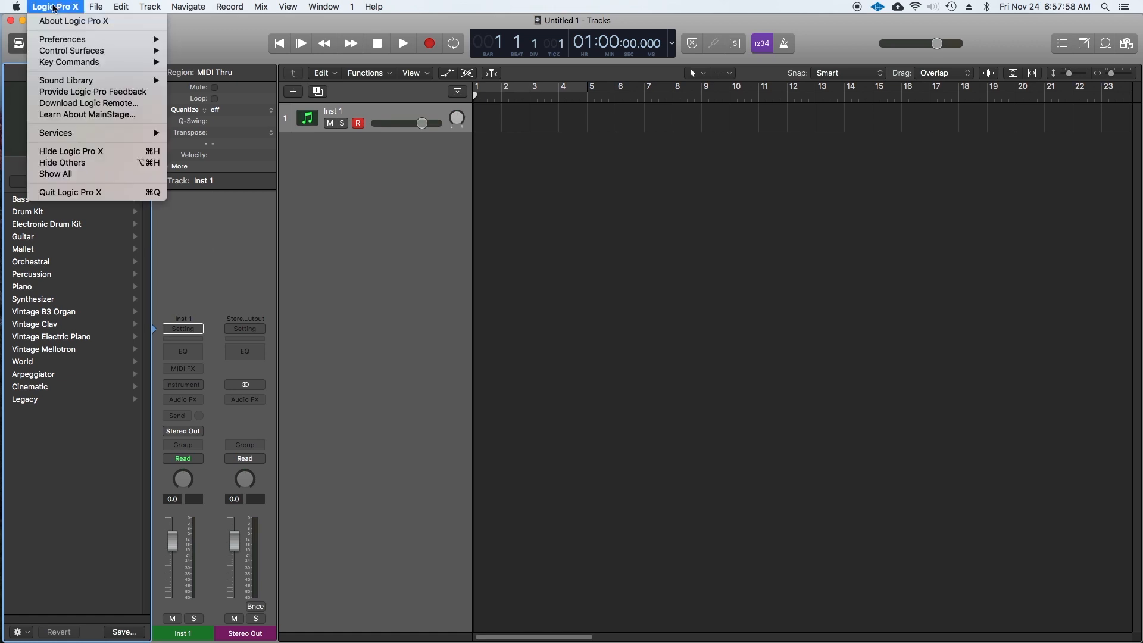
{"action": "mouse_move", "coordinate": [62, 39]}
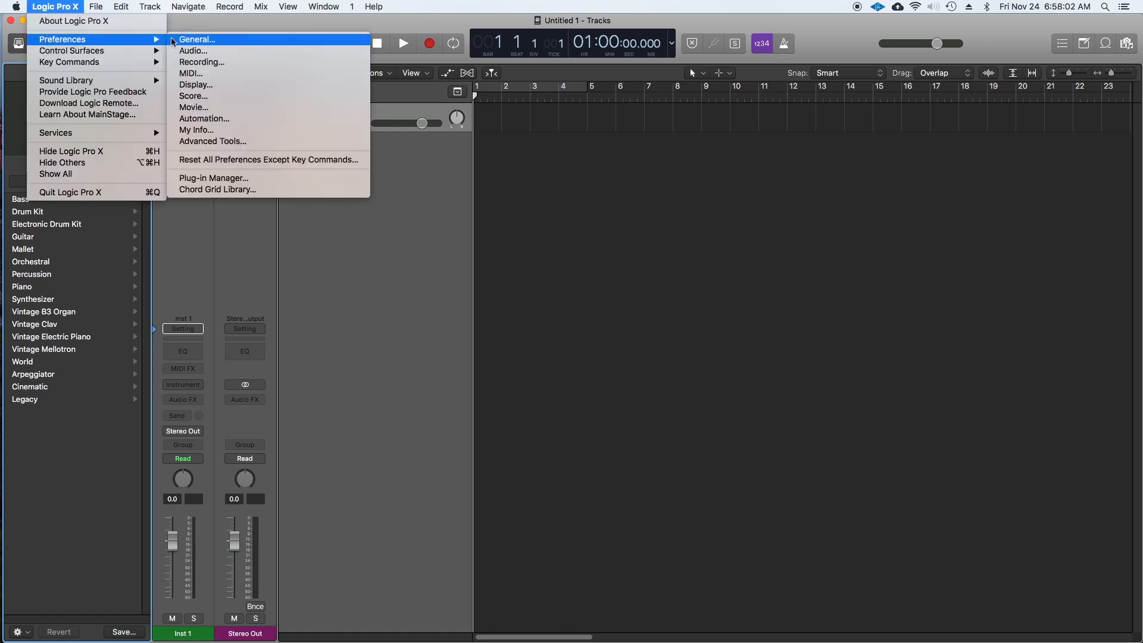
{"action": "mouse_move", "coordinate": [191, 73]}
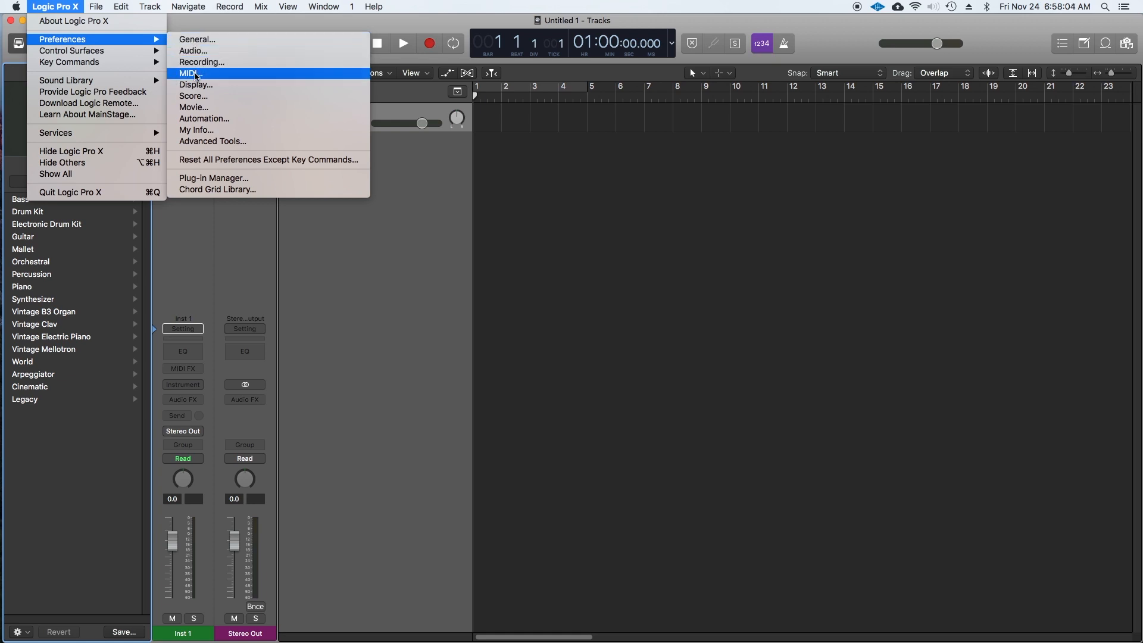
{"action": "left_click", "coordinate": [189, 73]}
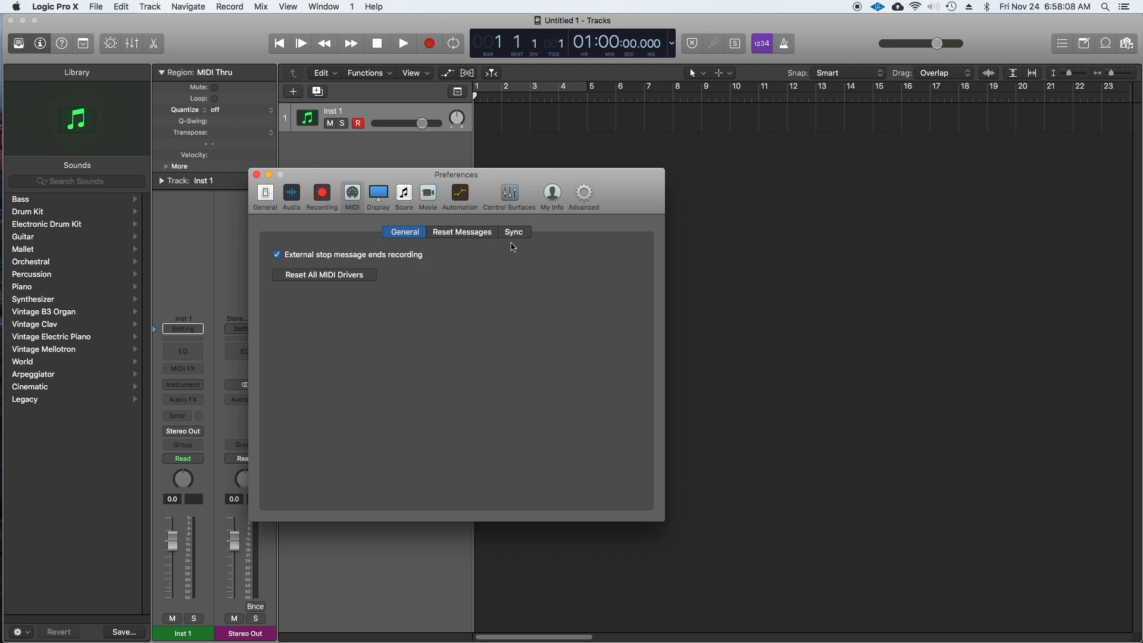
{"action": "left_click", "coordinate": [513, 231]}
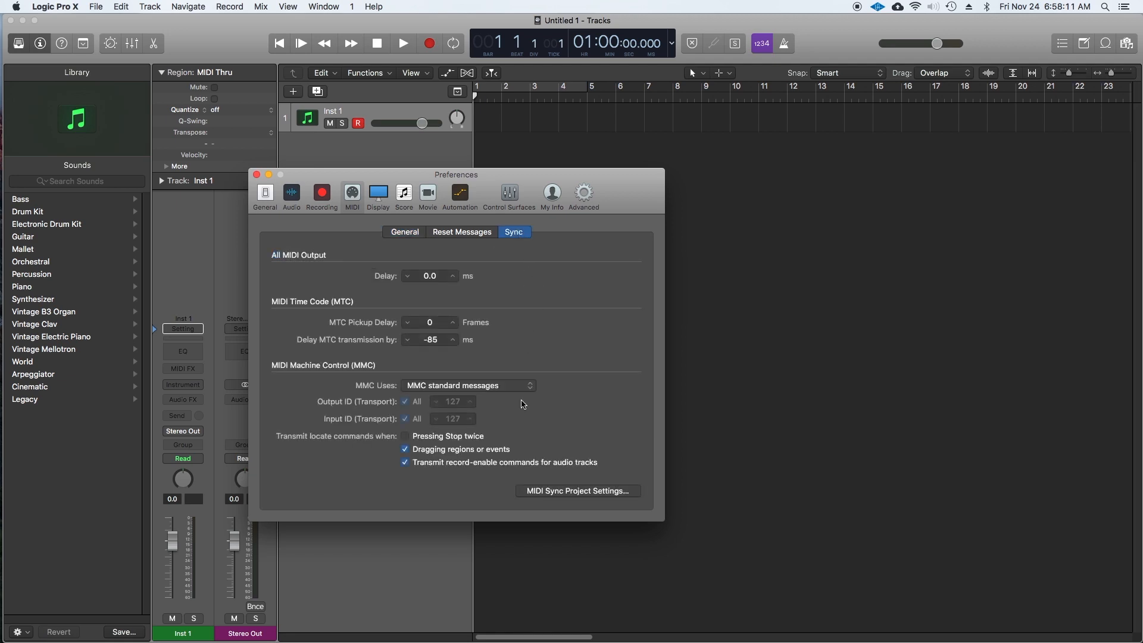
In MIDI Sync Project Settings, send MIDI clock to Destination 1, MIDISPORT 2x2 Port A
{"action": "left_click", "coordinate": [577, 491]}
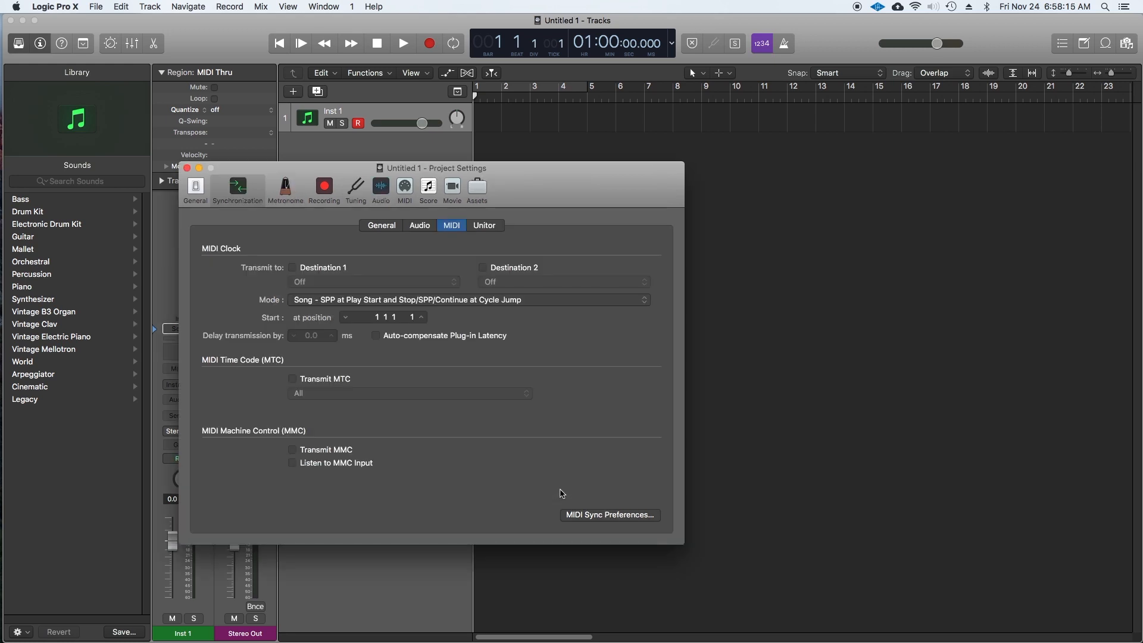
{"action": "mouse_move", "coordinate": [293, 271]}
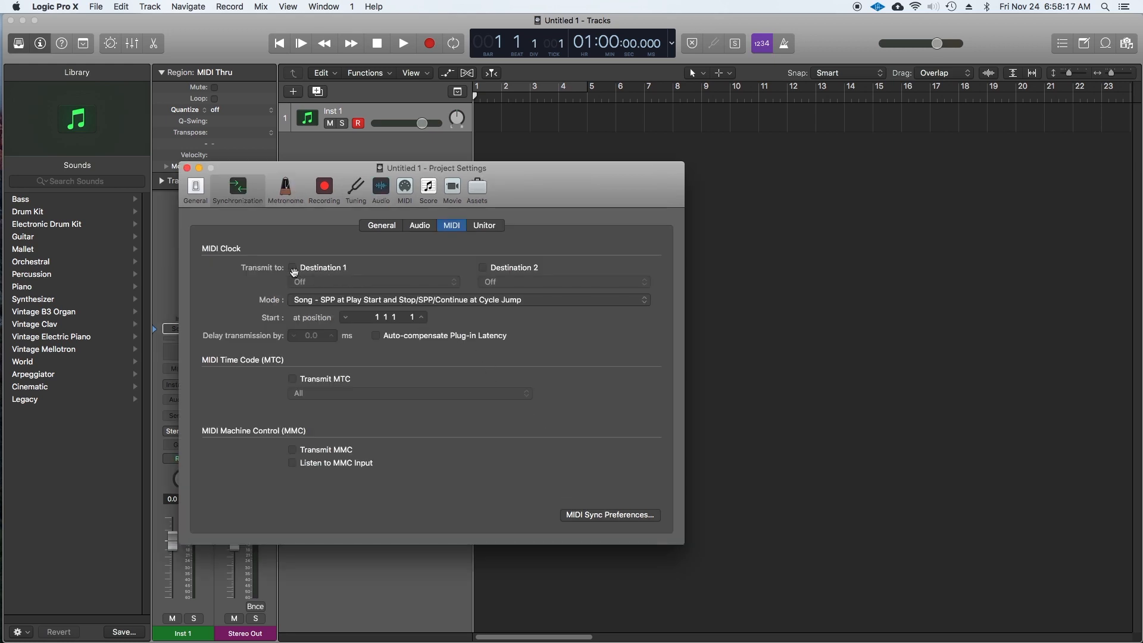
{"action": "left_click", "coordinate": [293, 267]}
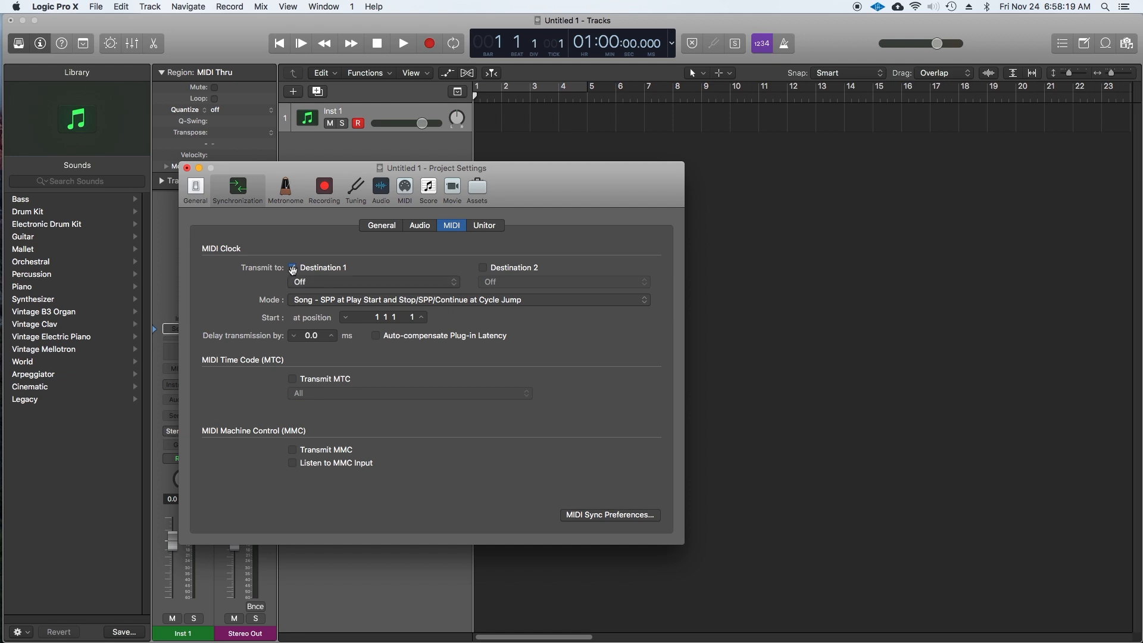
{"action": "left_click", "coordinate": [373, 282]}
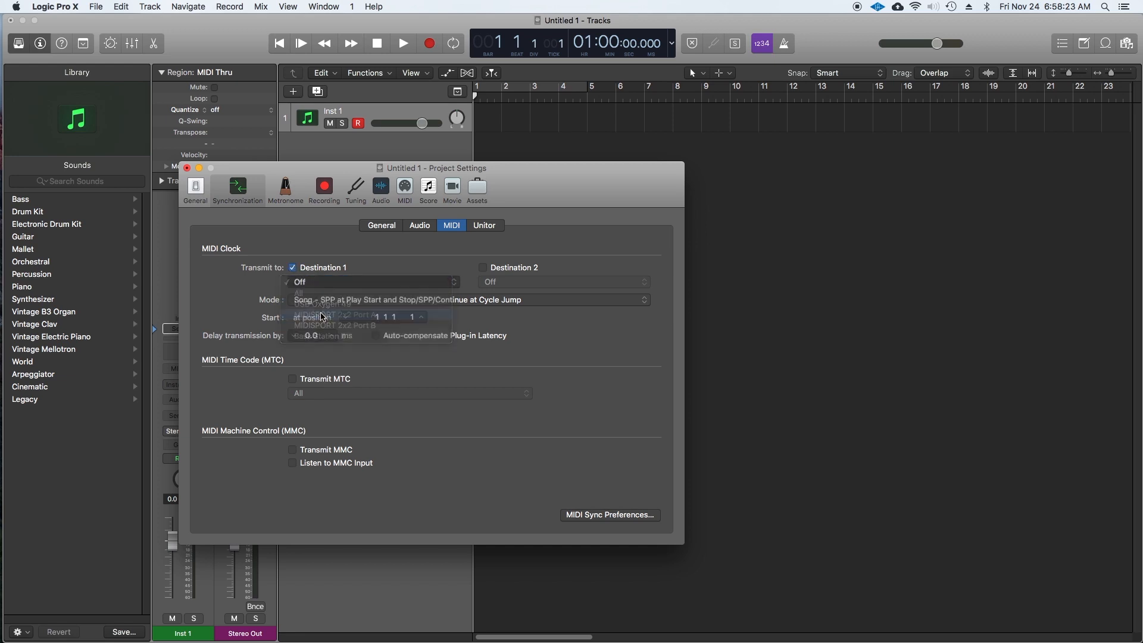
{"action": "left_click", "coordinate": [335, 315]}
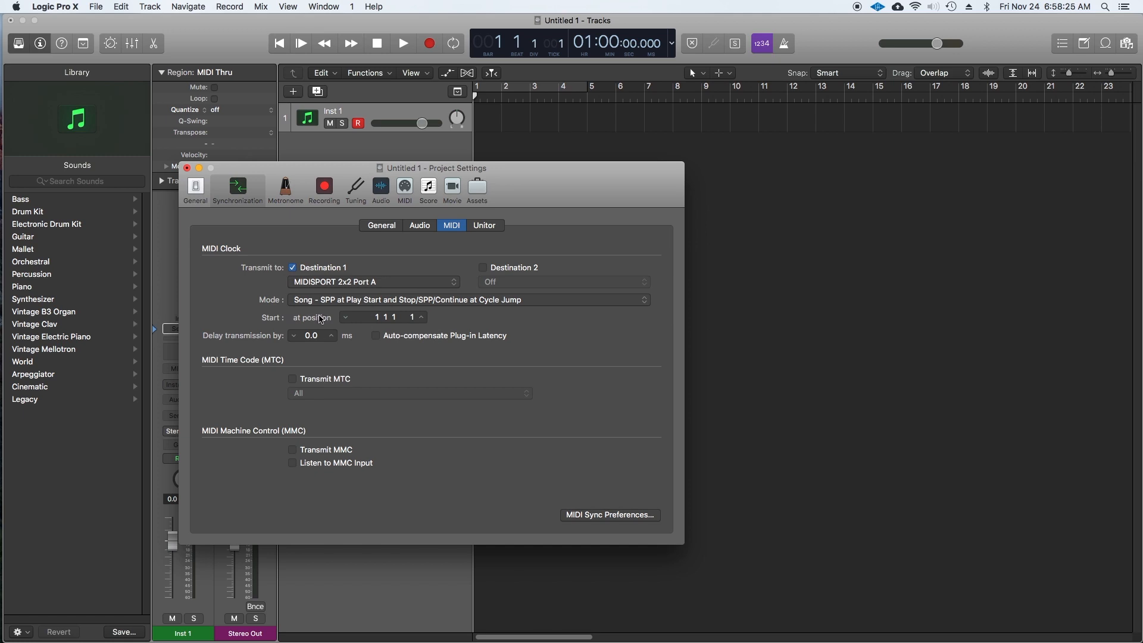
Enable Transmit MTC and Transmit MMC, then close the sync settings
{"action": "left_click", "coordinate": [292, 378]}
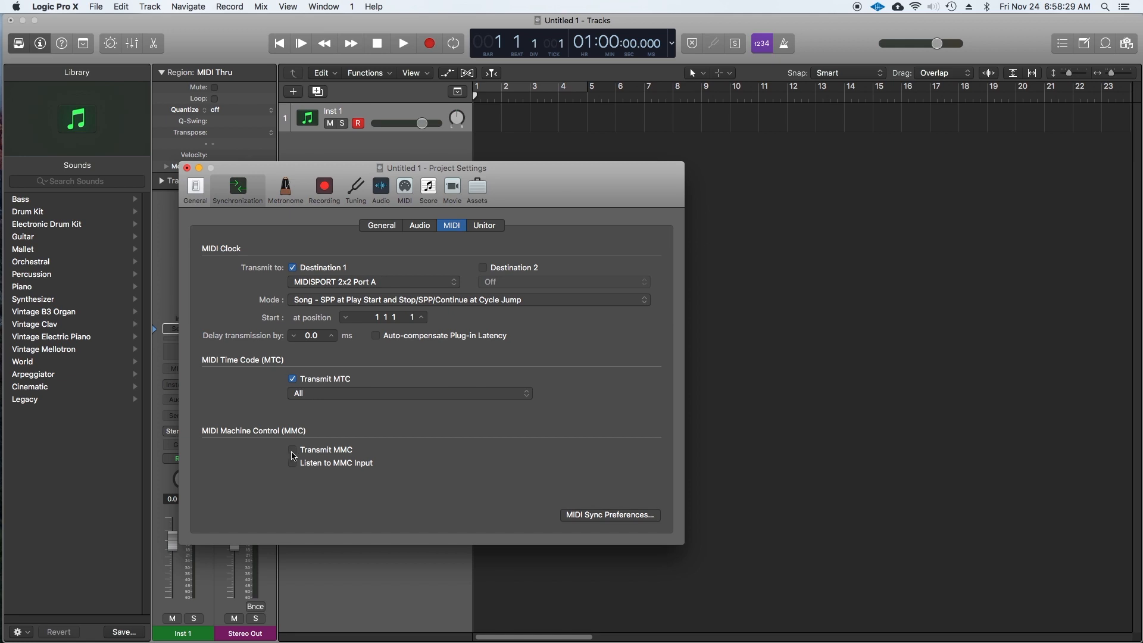
{"action": "left_click", "coordinate": [292, 450]}
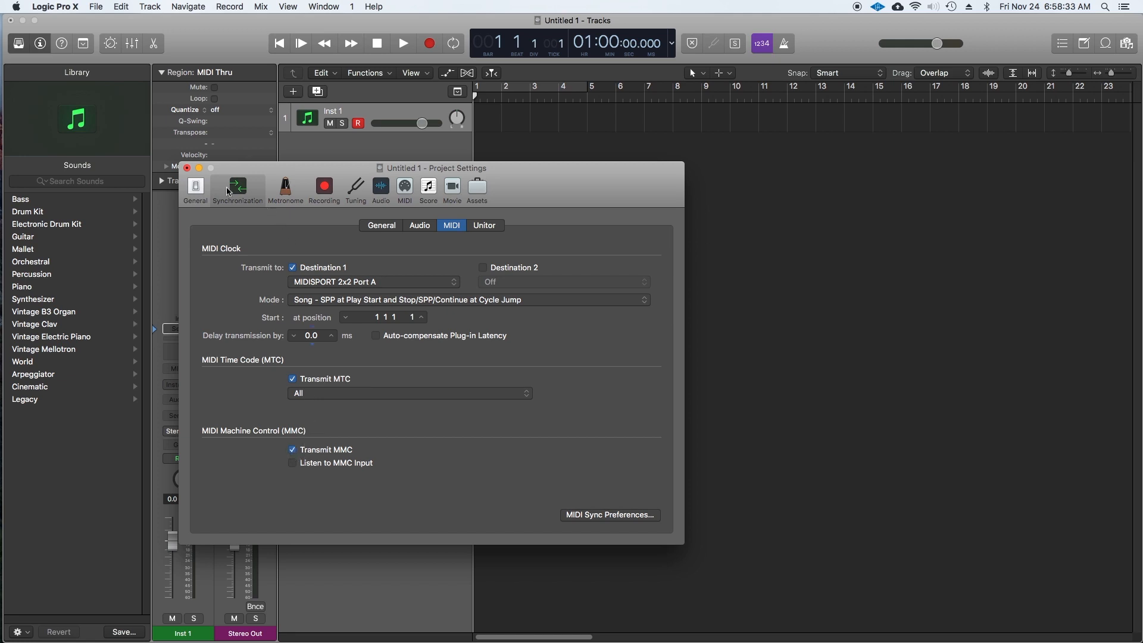
{"action": "left_click", "coordinate": [608, 517]}
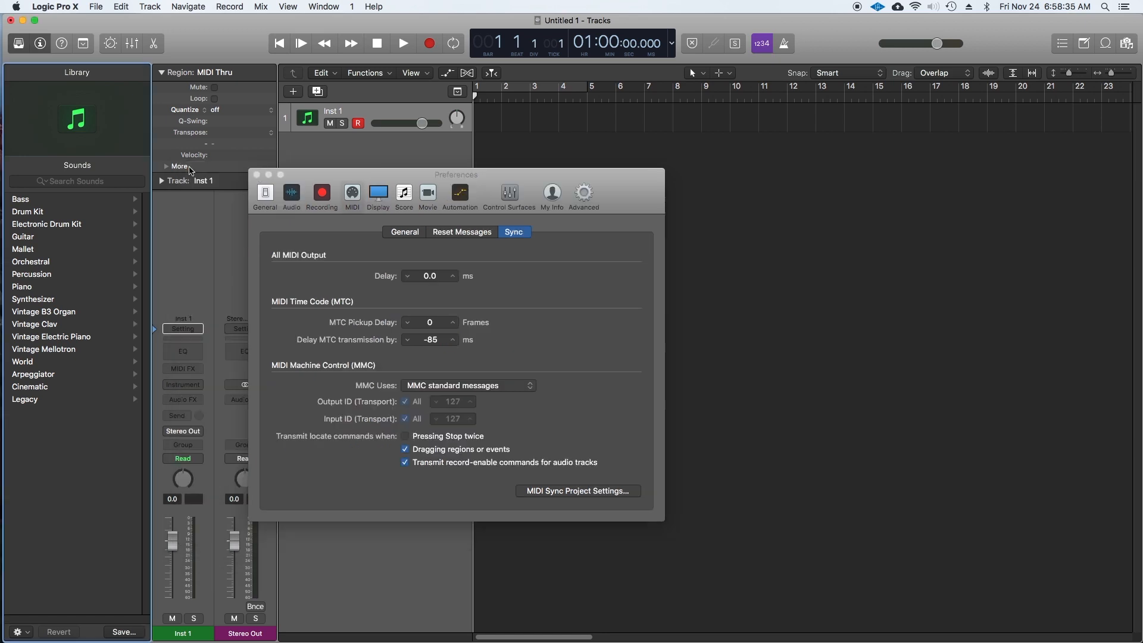
{"action": "left_click", "coordinate": [256, 175]}
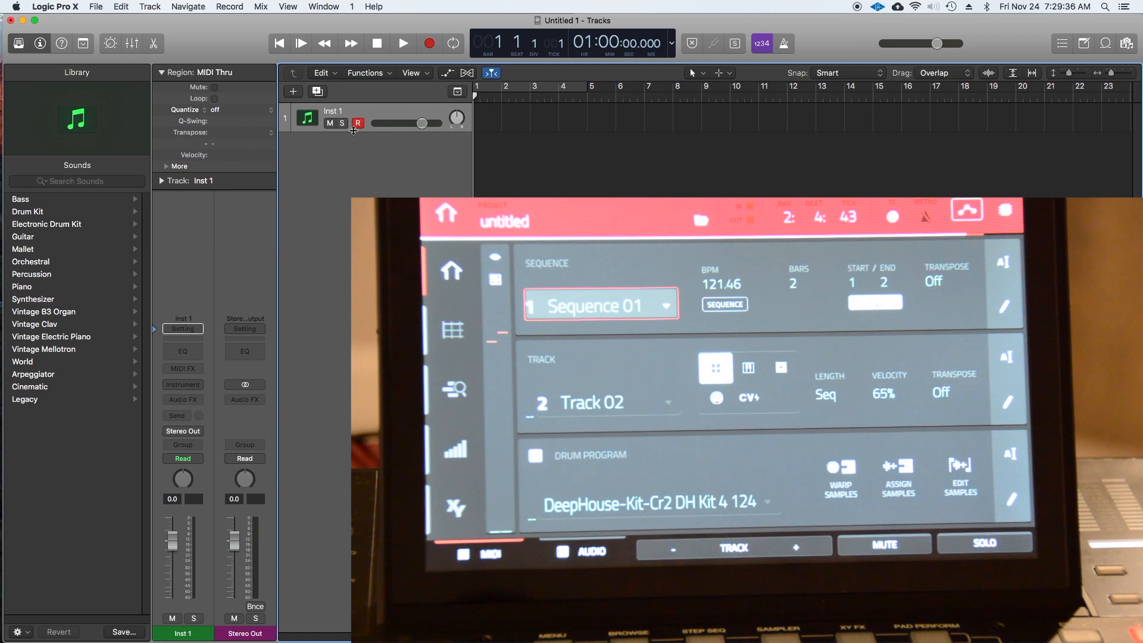
Start and then stop Logic playback while the MPC sequence follows
{"action": "left_click", "coordinate": [430, 43]}
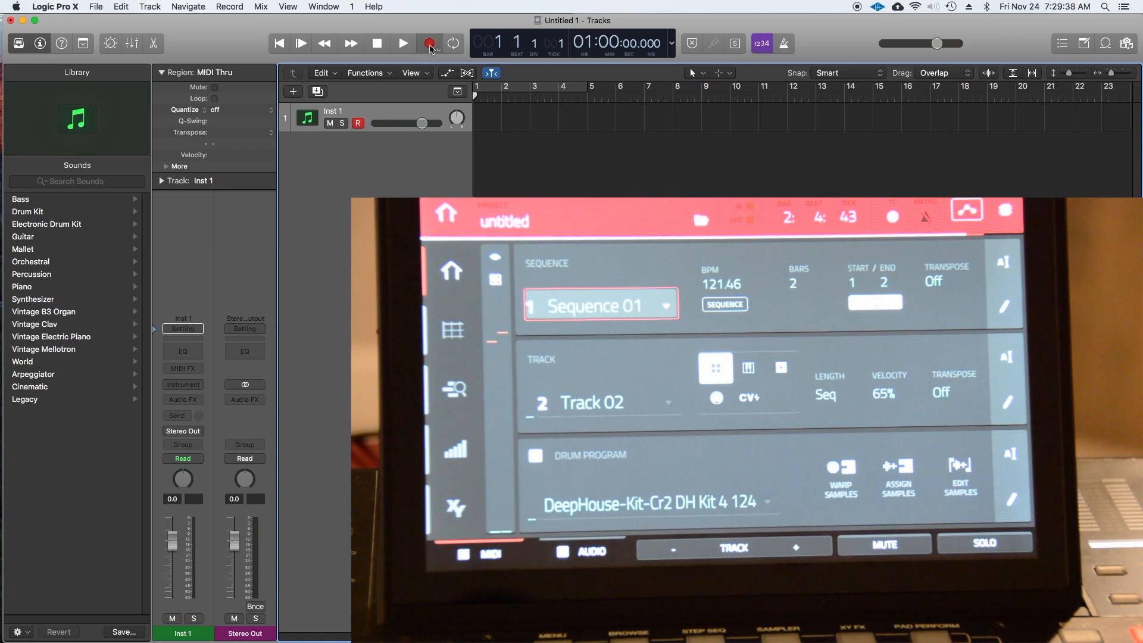
{"action": "left_click", "coordinate": [403, 43]}
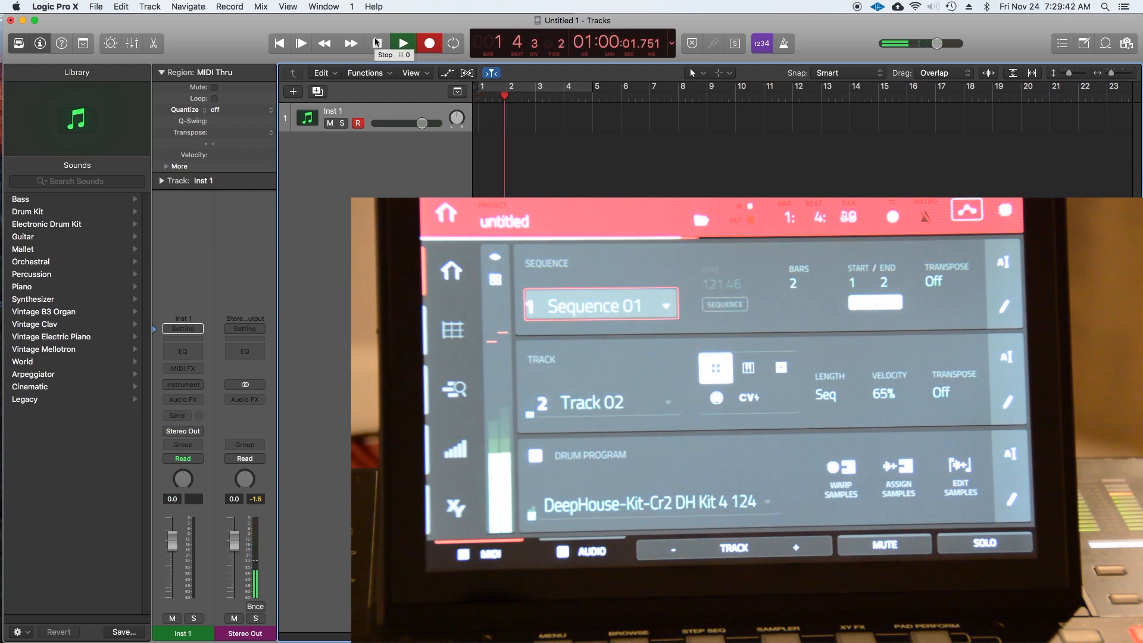
{"action": "left_click", "coordinate": [402, 43]}
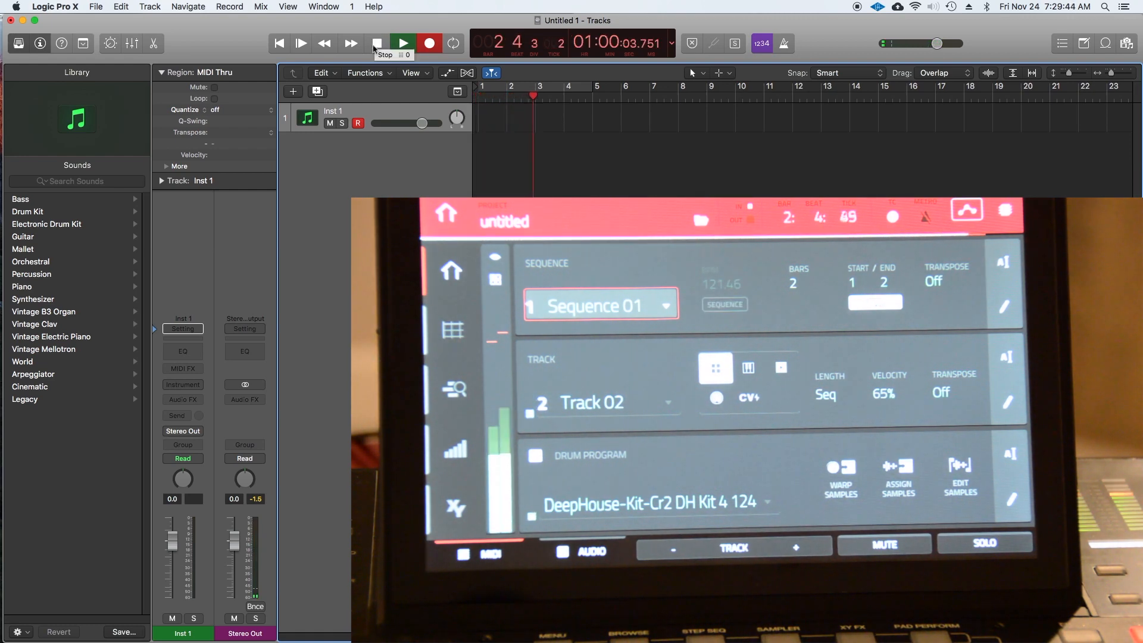
{"action": "left_click", "coordinate": [377, 43]}
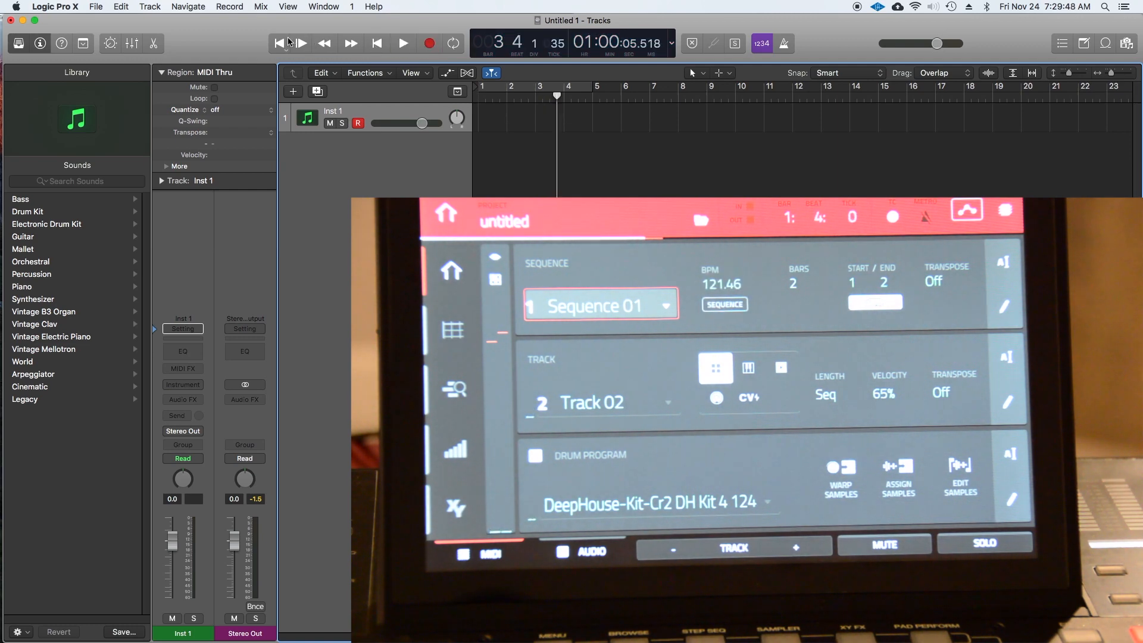
Return the playhead to the project start and play again
{"action": "left_click", "coordinate": [377, 43]}
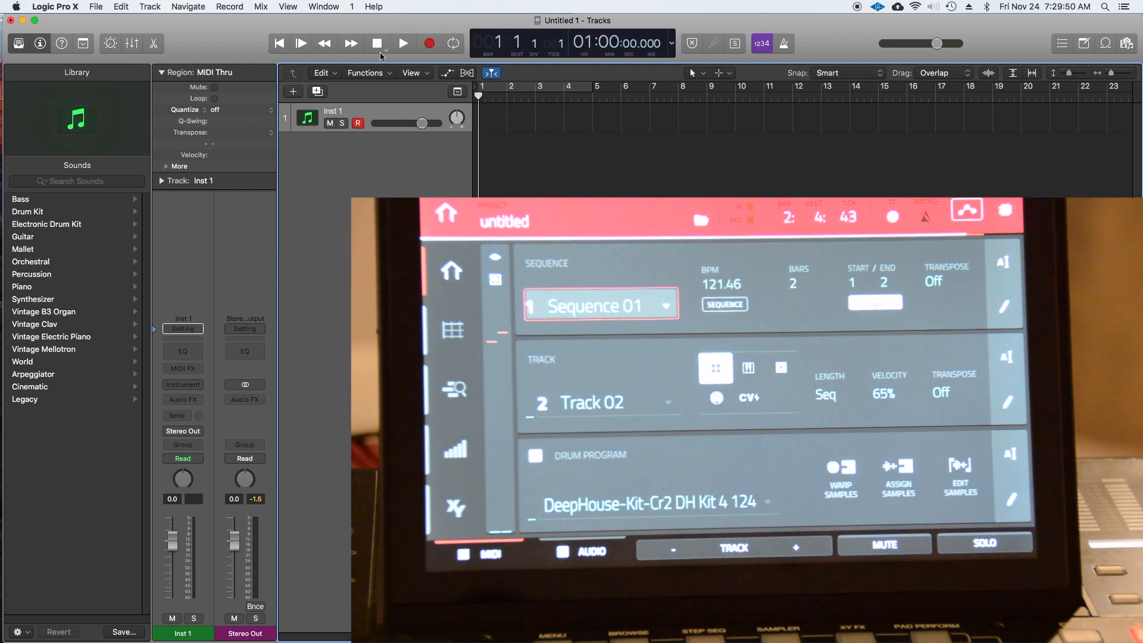
{"action": "left_click", "coordinate": [403, 43]}
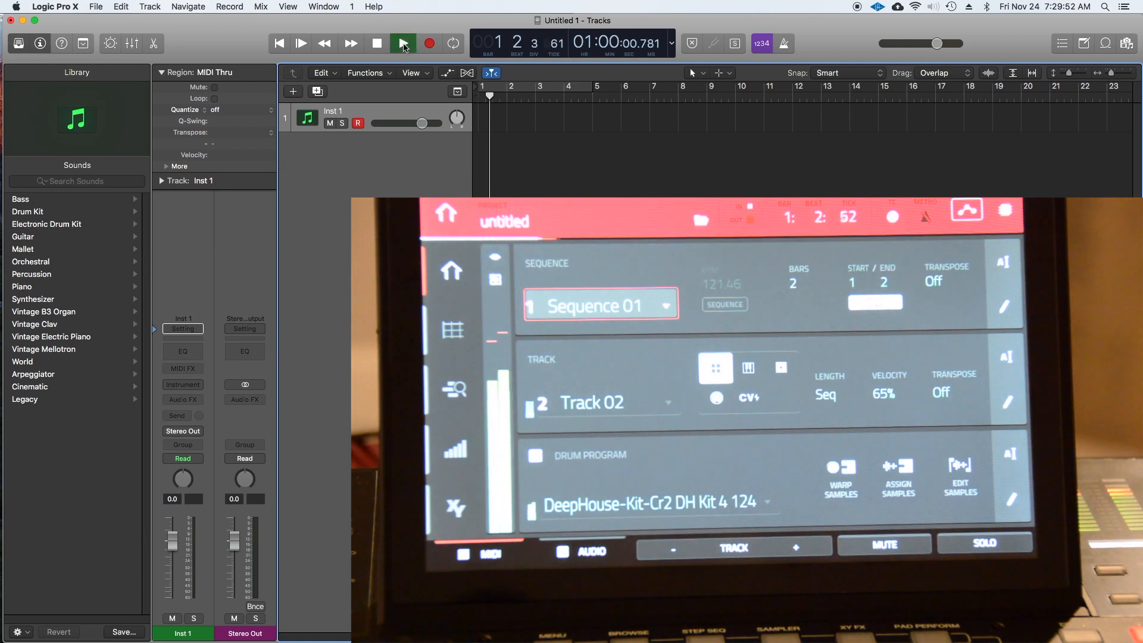